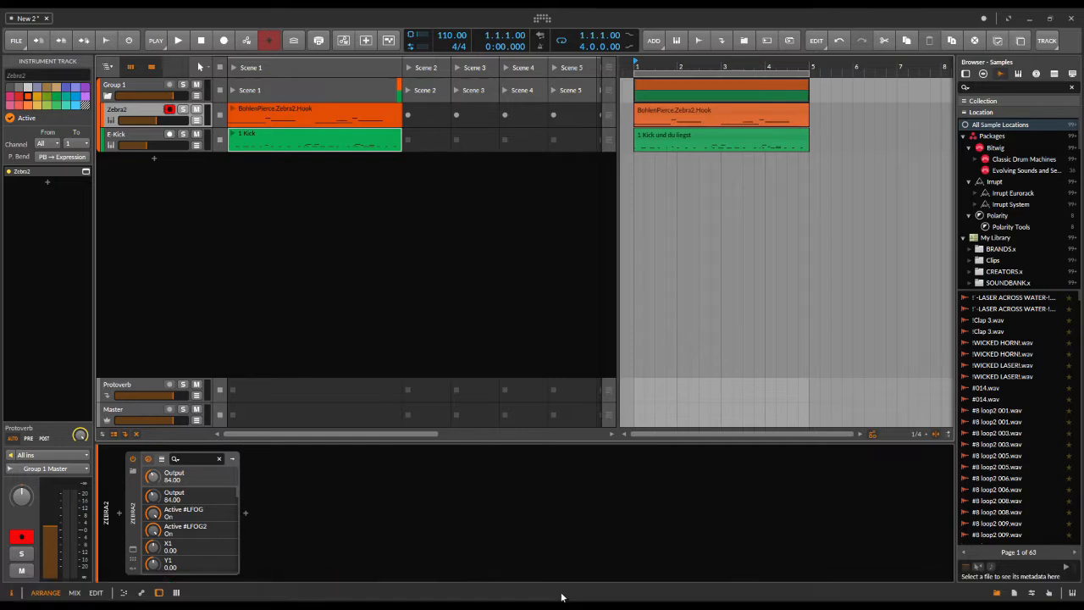
# - Delete the old Zebra2 and kick clips from the arranger and select the Zebra2 track
pyautogui.click(583, 586)
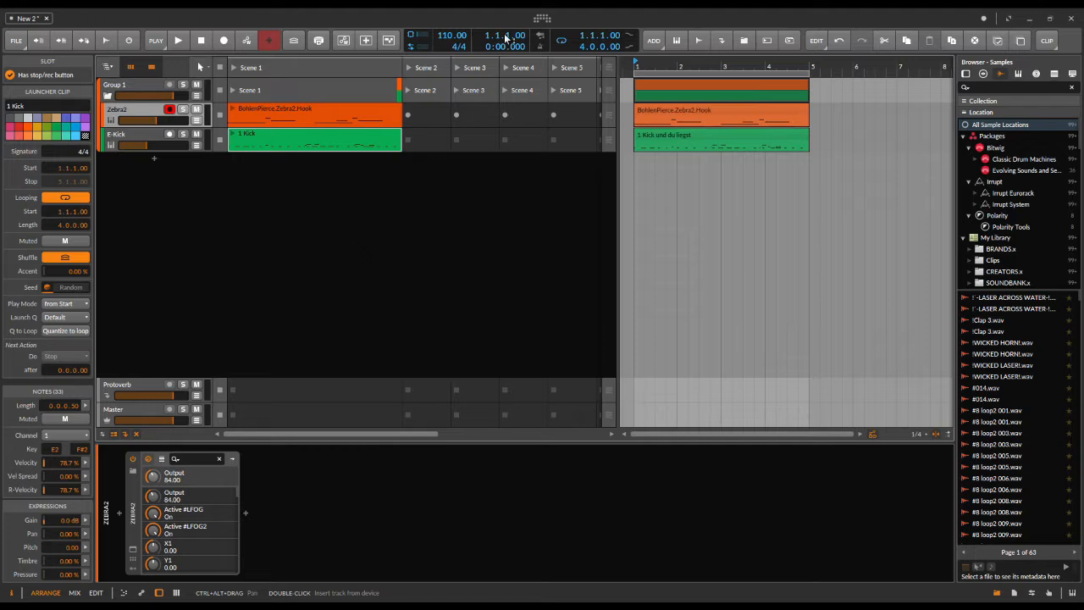
pyautogui.click(721, 88)
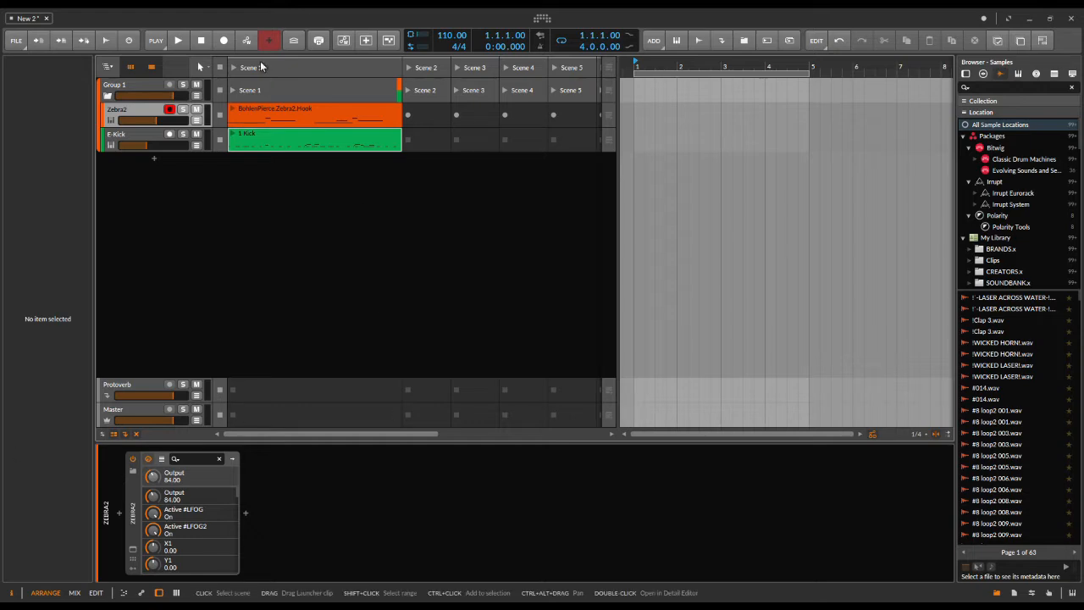
pyautogui.click(119, 110)
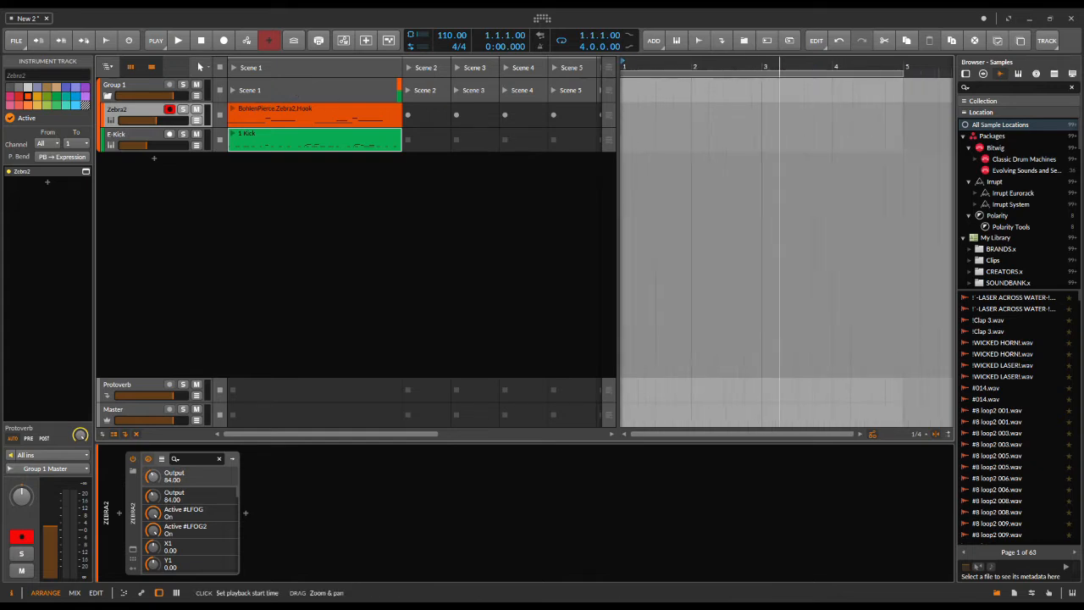
# - Copy the Zebra2 and kick launcher clips into the arranger at bar 1
pyautogui.moveTo(619, 212); pyautogui.dragTo(511, 211)
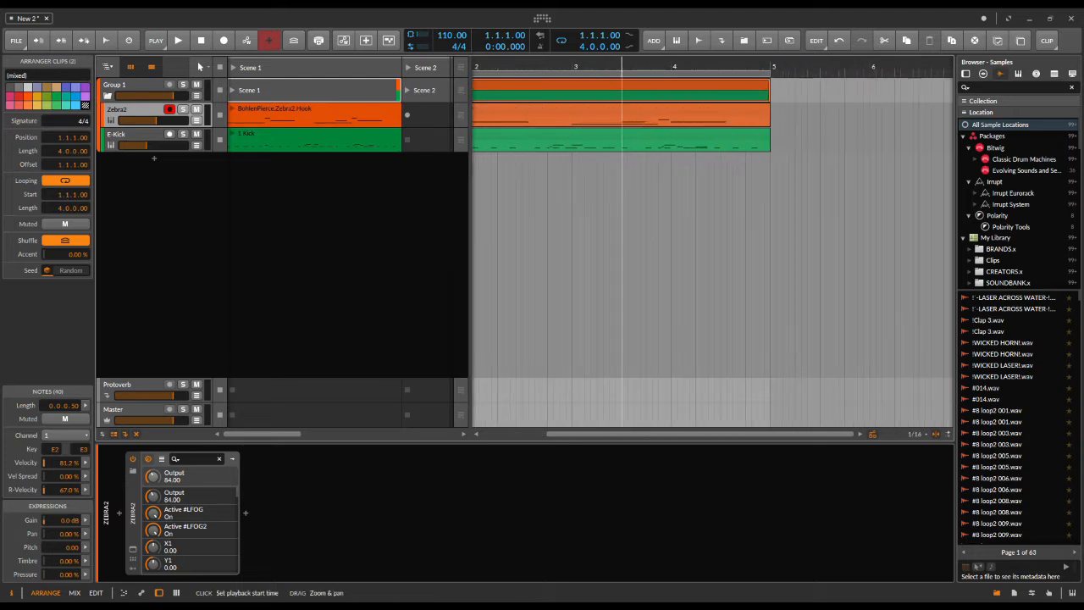
# - Bounce the selected group clips into one audio clip on the group track
pyautogui.rightClick(618, 84)
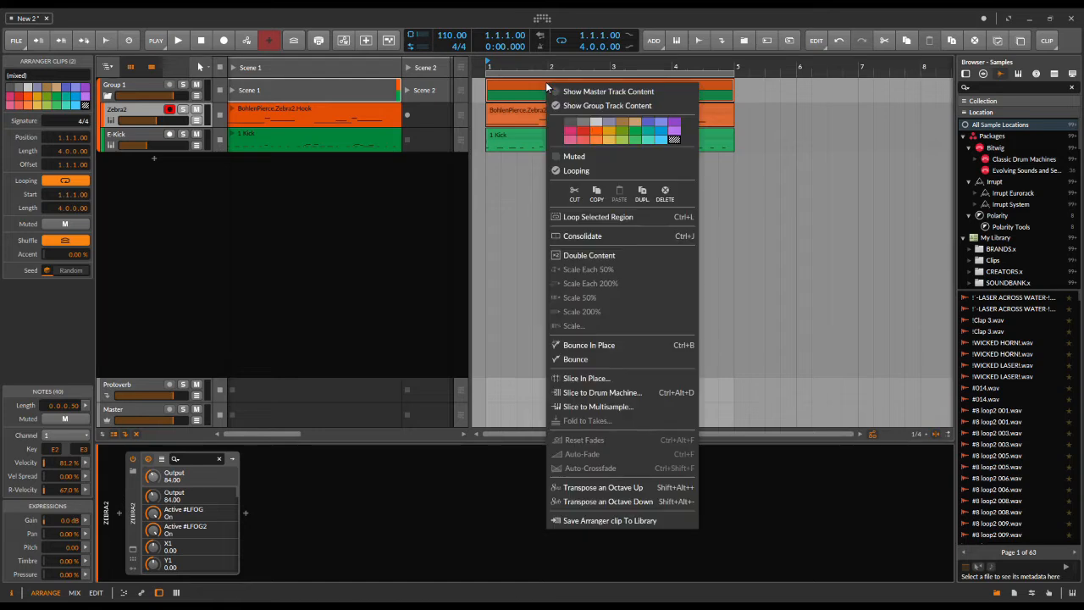
pyautogui.moveTo(599, 359)
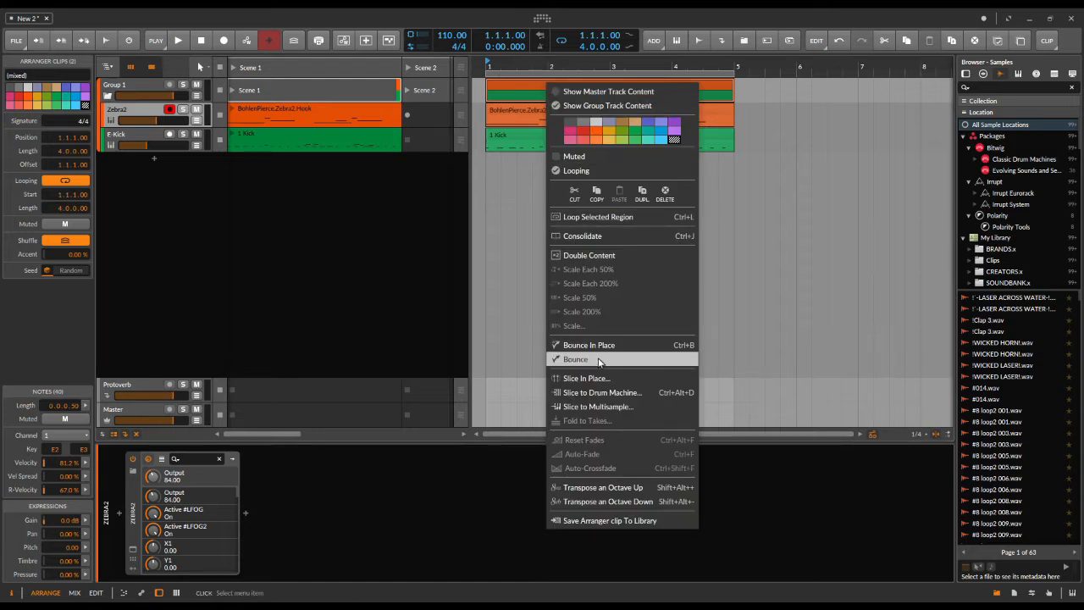
pyautogui.moveTo(590, 345)
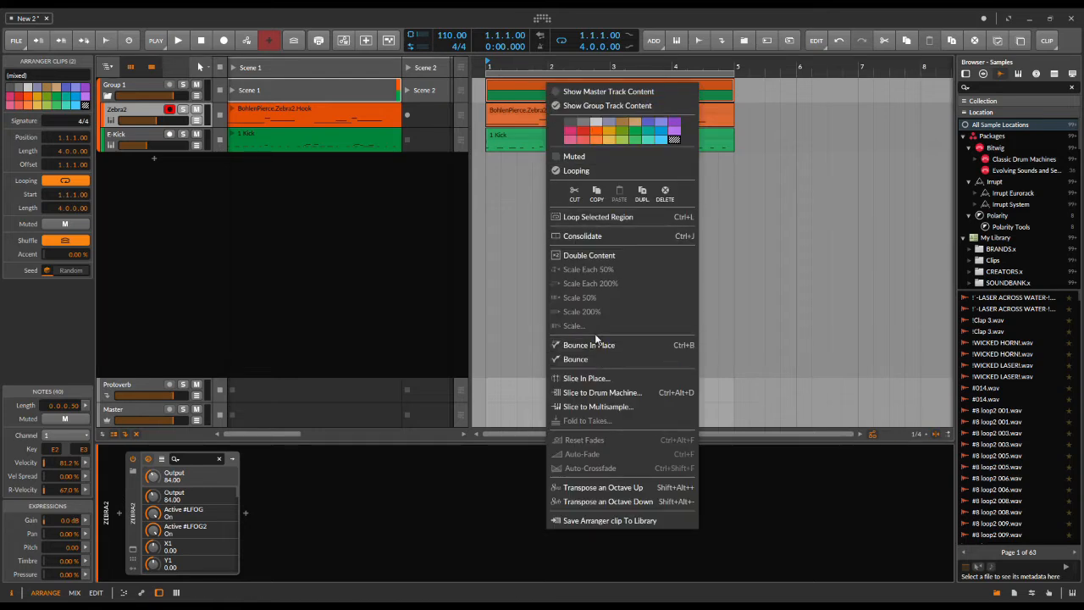
pyautogui.click(589, 345)
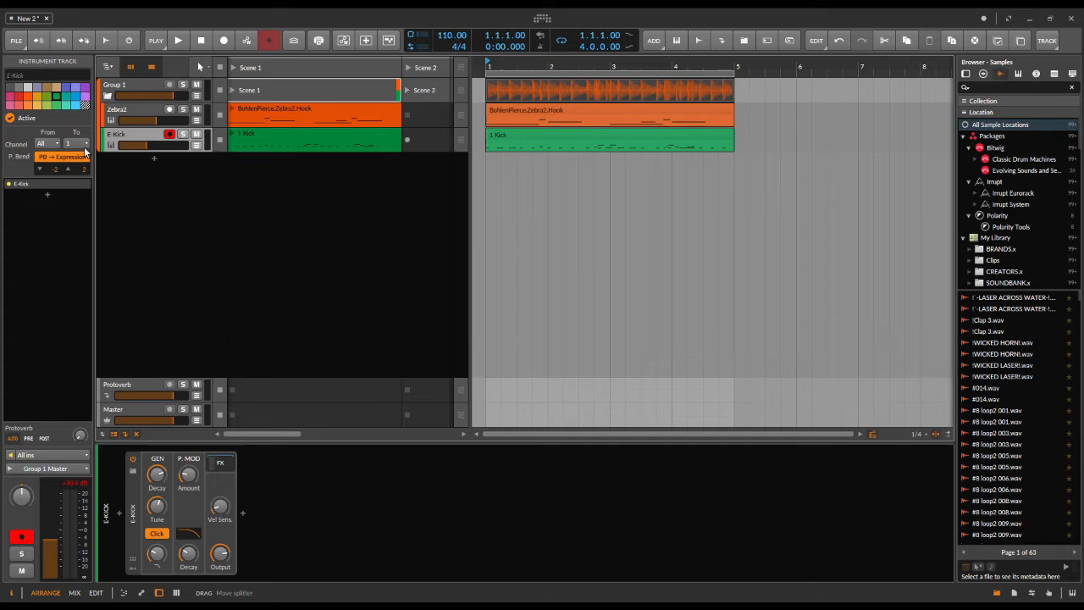
# - Deactivate the Zebra2 instrument track and select the bounced group audio clip
pyautogui.click(118, 109)
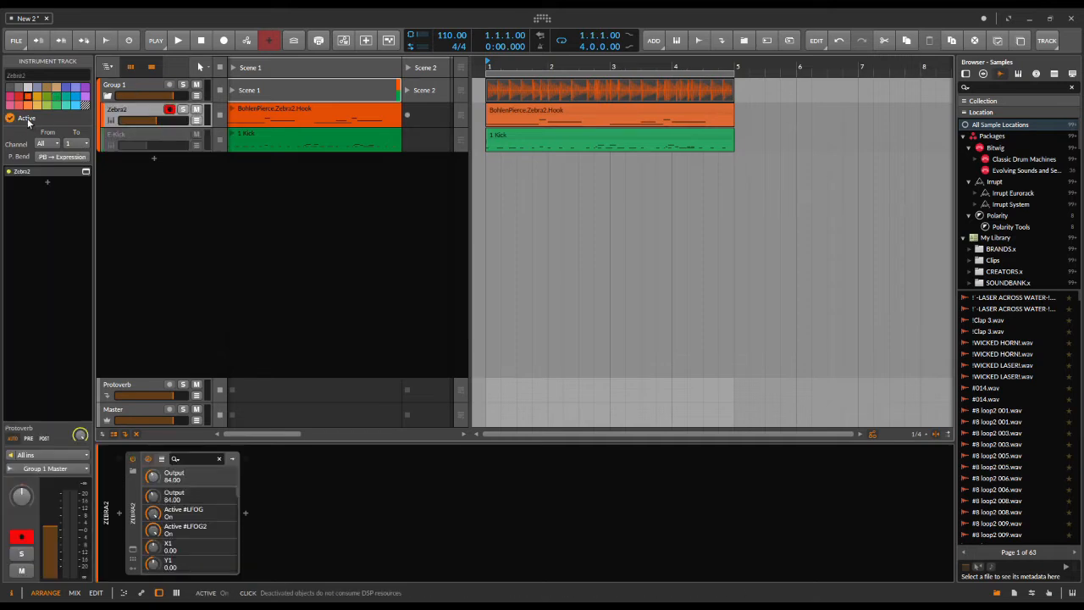
pyautogui.click(10, 119)
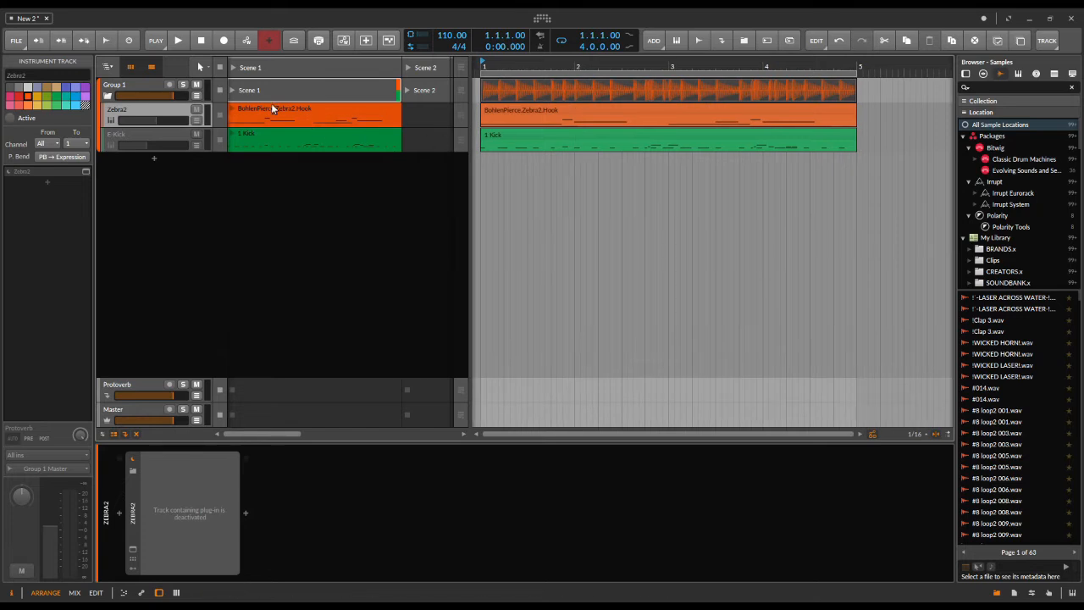
pyautogui.click(669, 88)
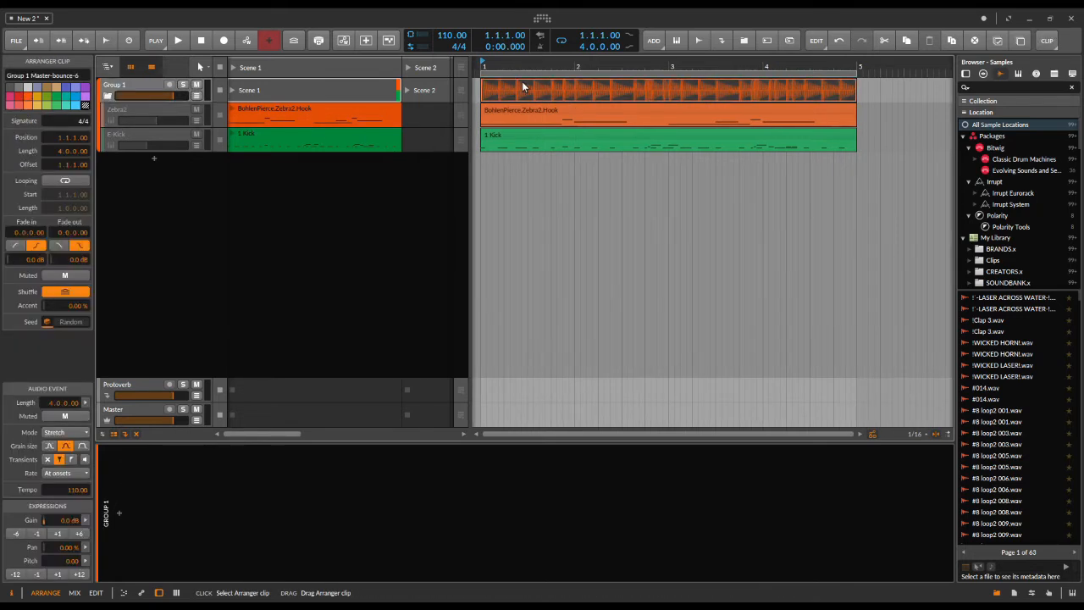
# - Hide the group track content behind the bounced clip and start arrangement playback
pyautogui.rightClick(556, 88)
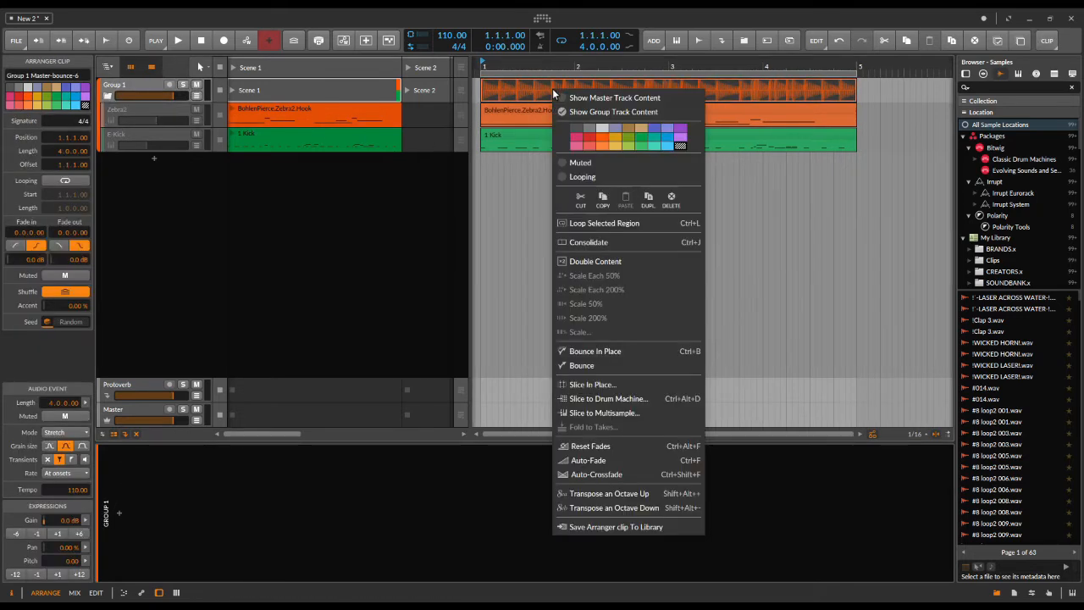
pyautogui.moveTo(610, 96)
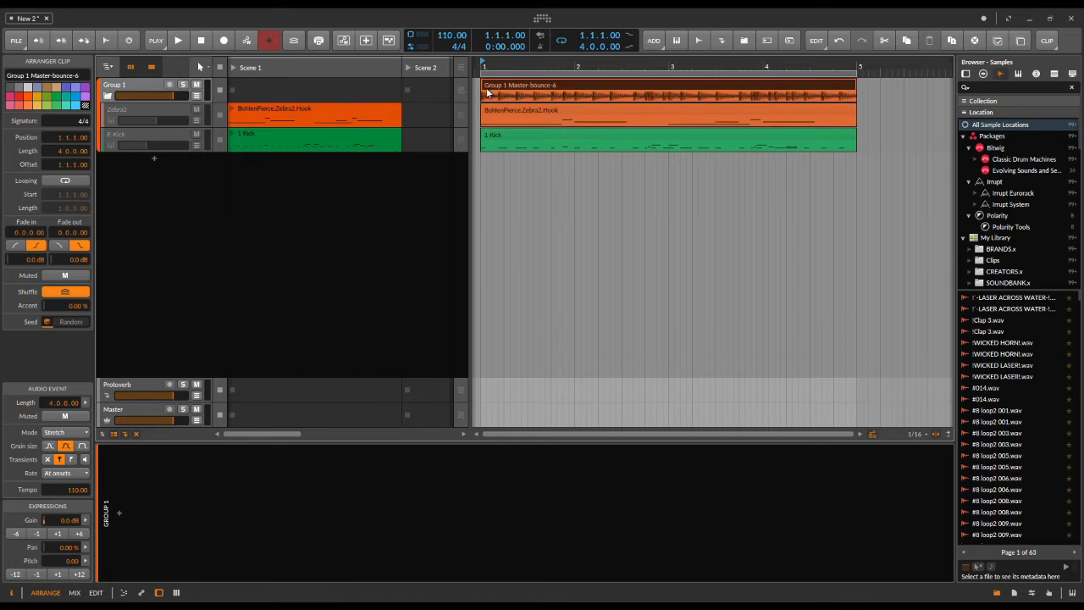
pyautogui.click(178, 41)
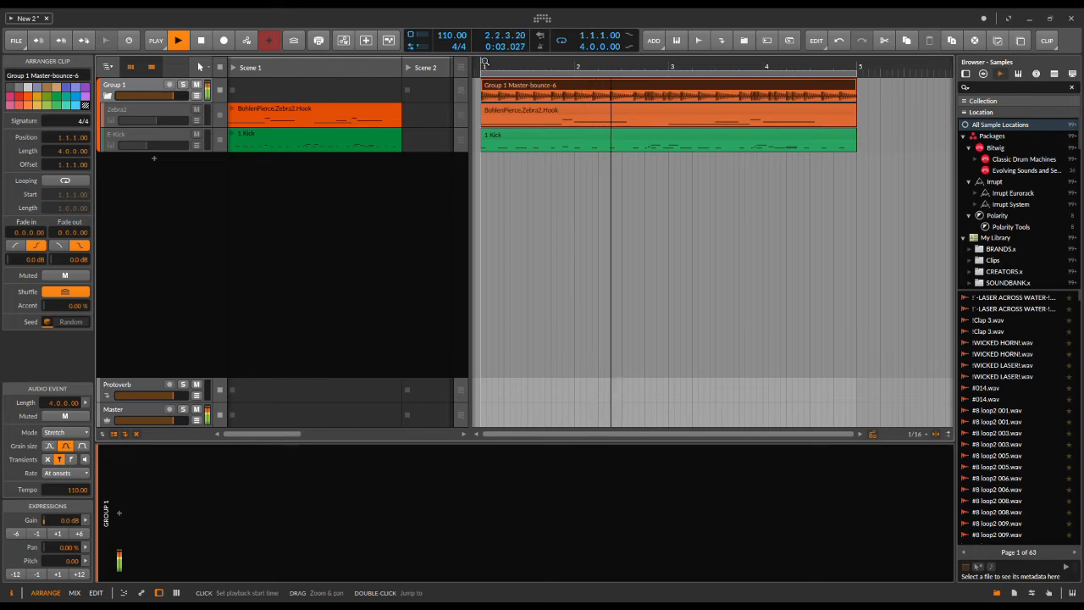
# - Stop playback, unfold the group and widen the launcher to show more scenes
pyautogui.click(200, 41)
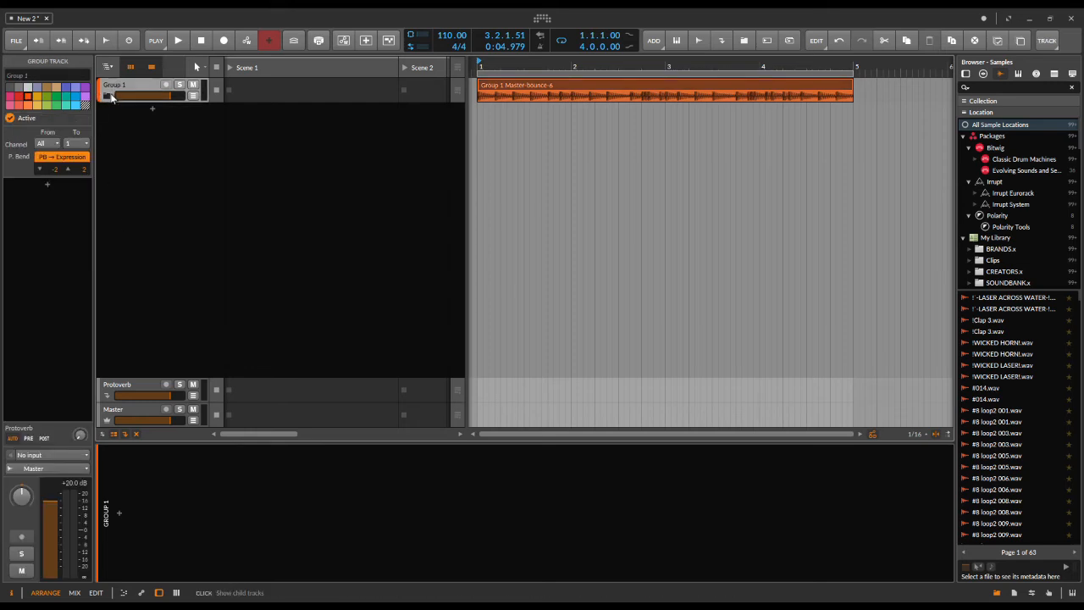
pyautogui.click(102, 85)
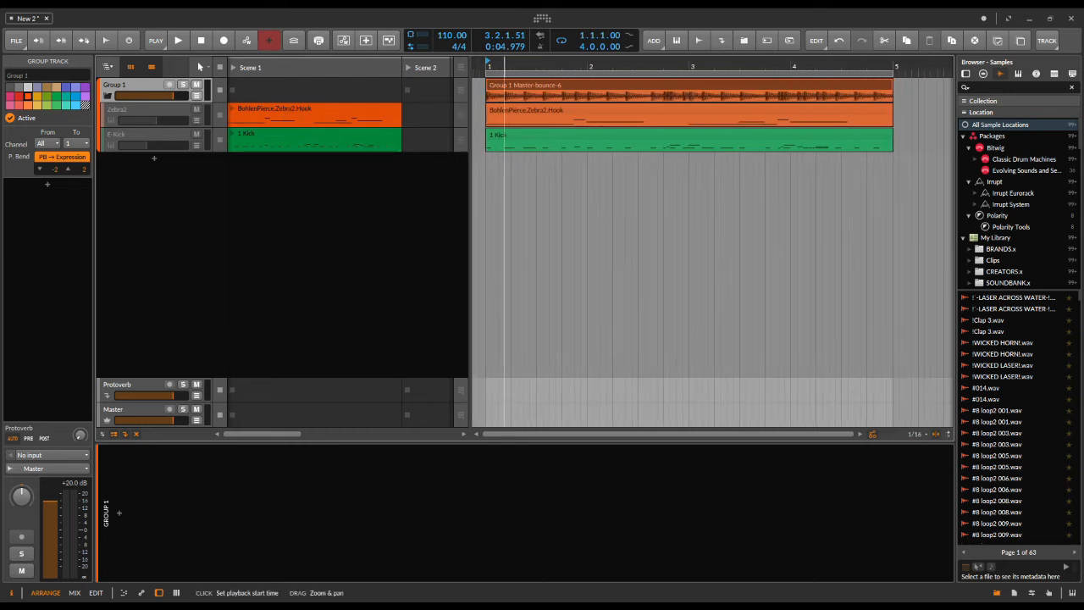
pyautogui.click(522, 92)
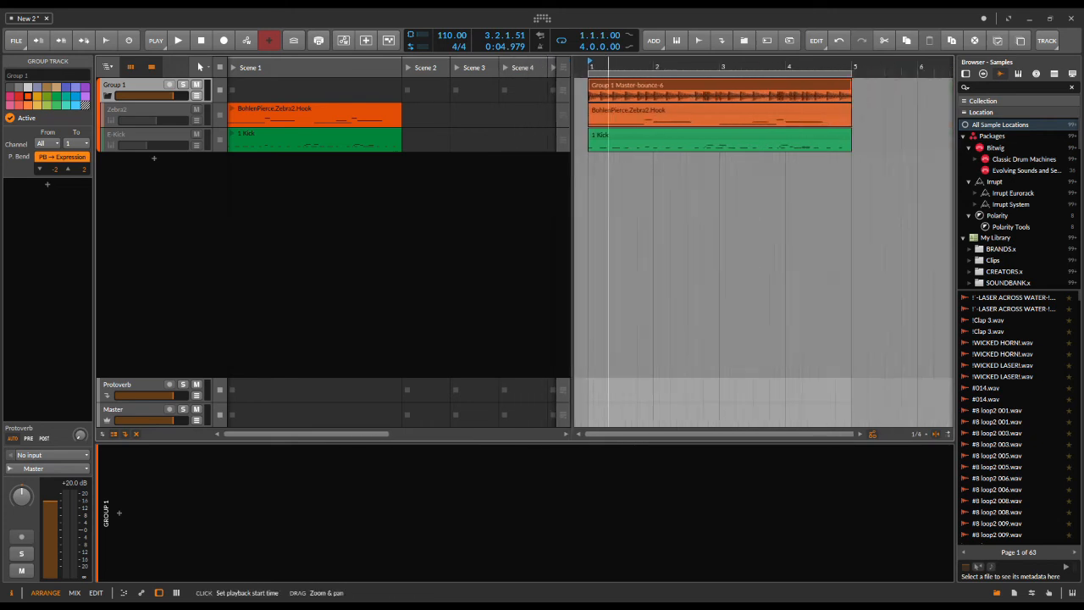
# - Move the bounced group audio clip into Group 1's Scene 2 launcher slot
pyautogui.click(522, 84)
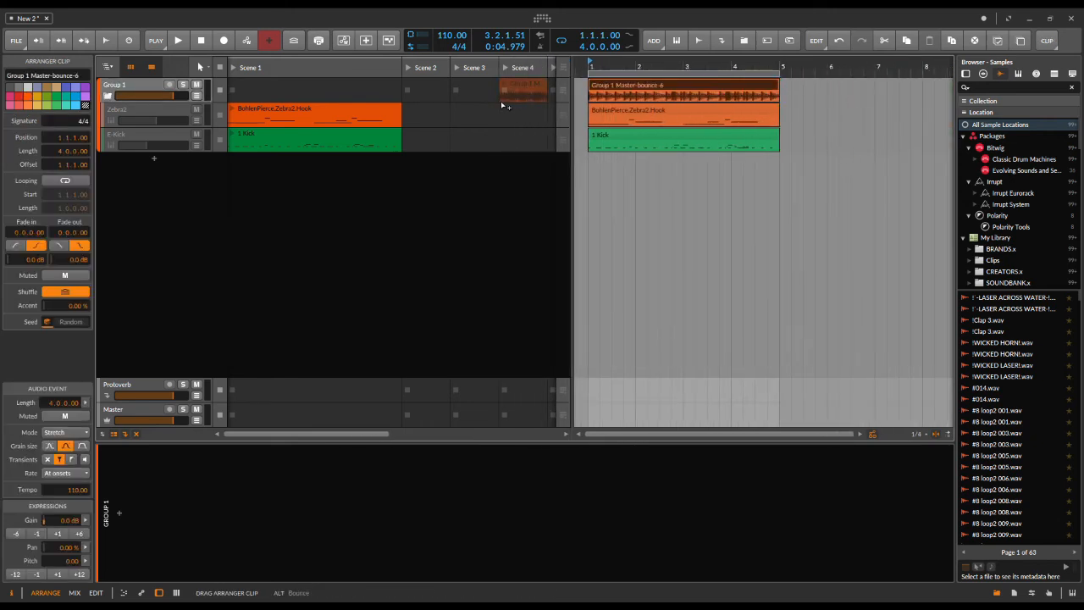
pyautogui.click(425, 88)
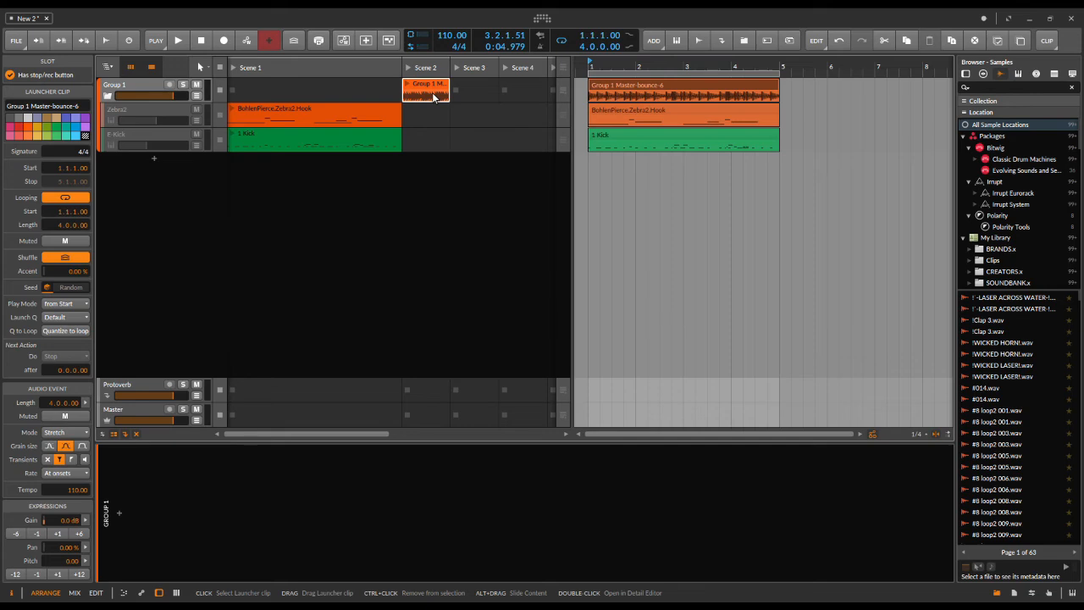